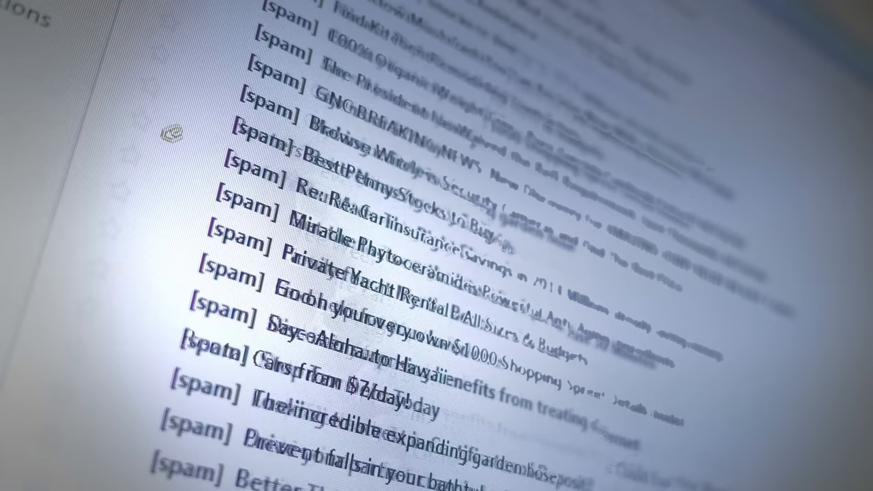
Step: Close Skiff settings, return to the inbox, and open the 'More than email' message
scroll("down", 3)
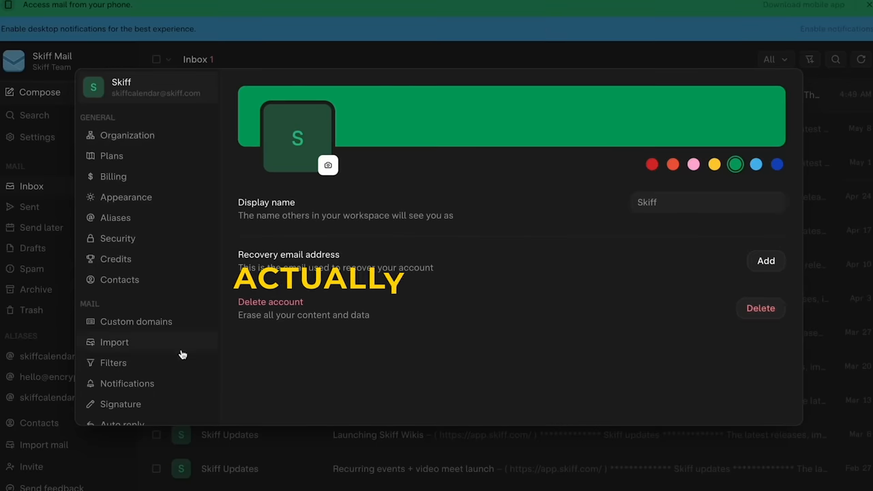
left_click(120, 404)
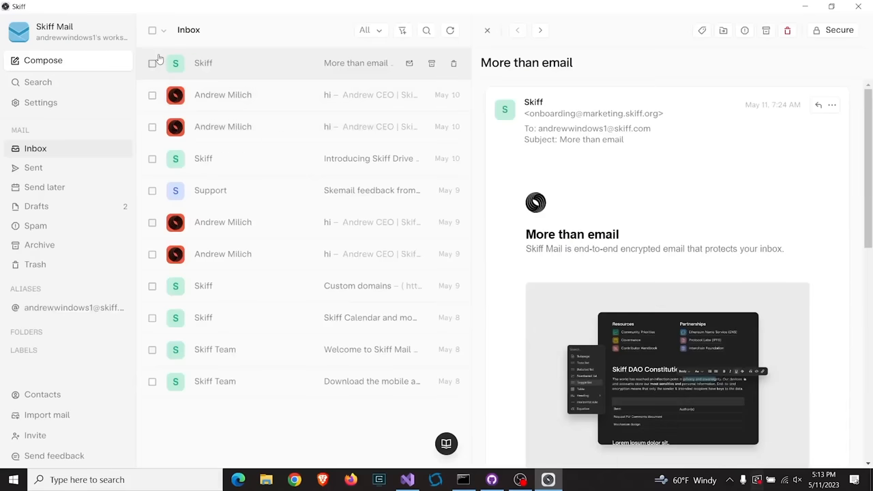
scroll("down", 3)
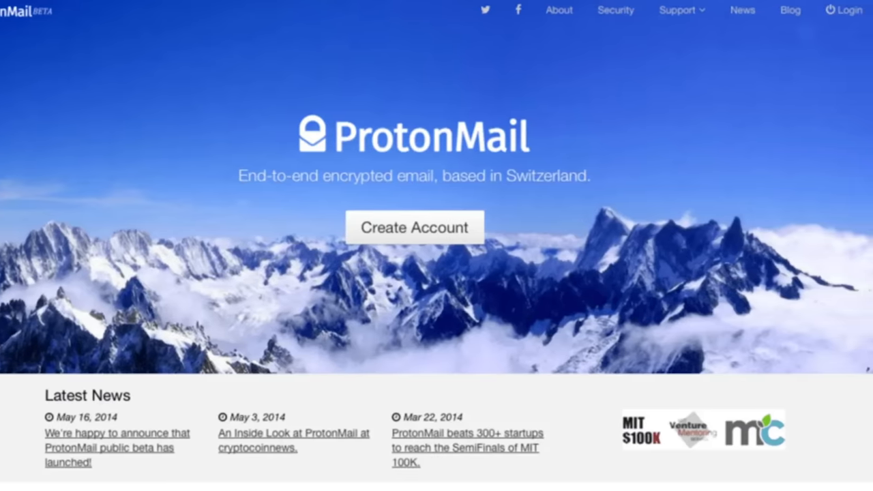
Step: Switch to the Proton blog post announcing 70 million accounts
left_click(790, 10)
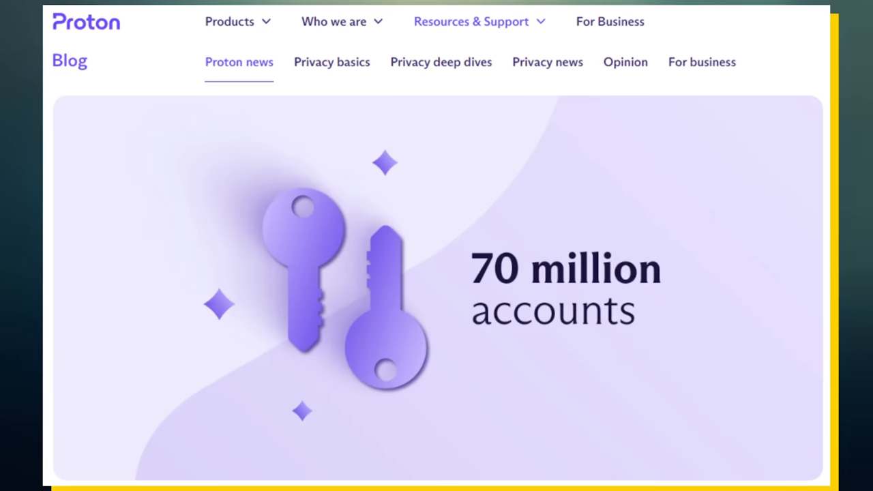